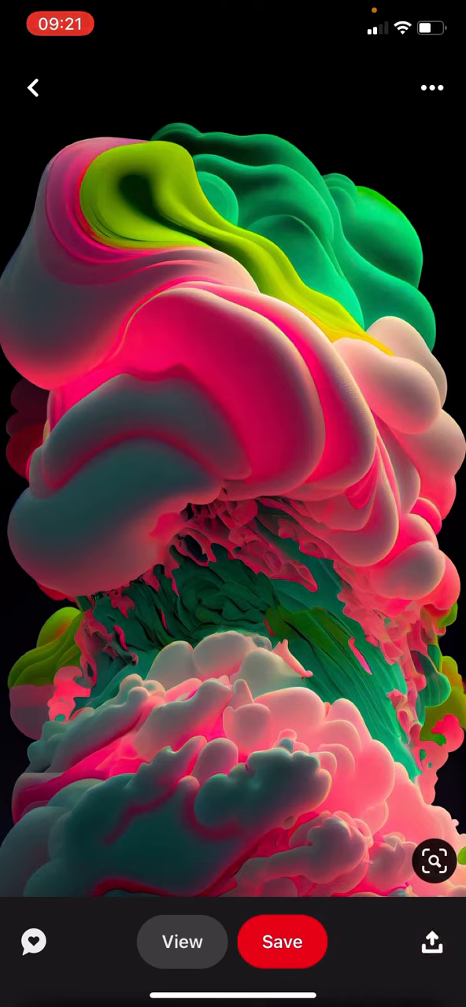
Step: Save the colourful swirling-cloud pin to your profile so its status reads "Saved"
{"action": "left_click", "coordinate": [284, 941]}
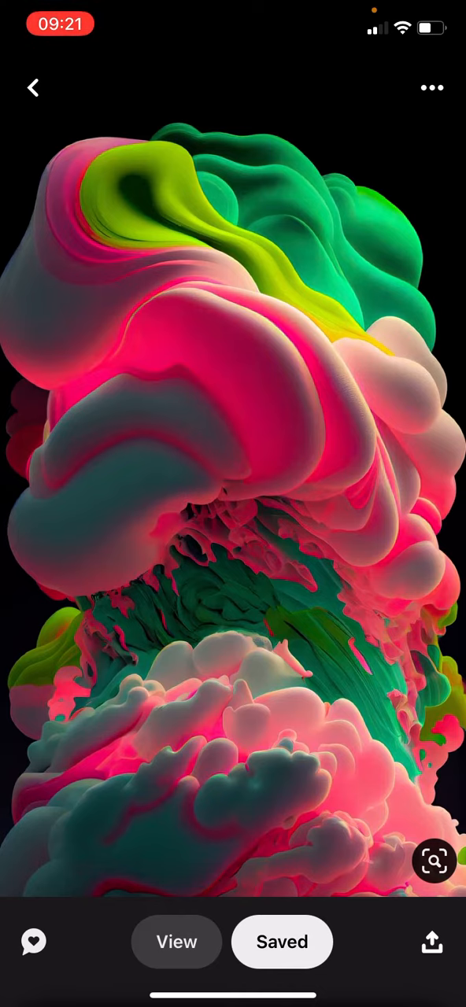
{"action": "left_click", "coordinate": [431, 88]}
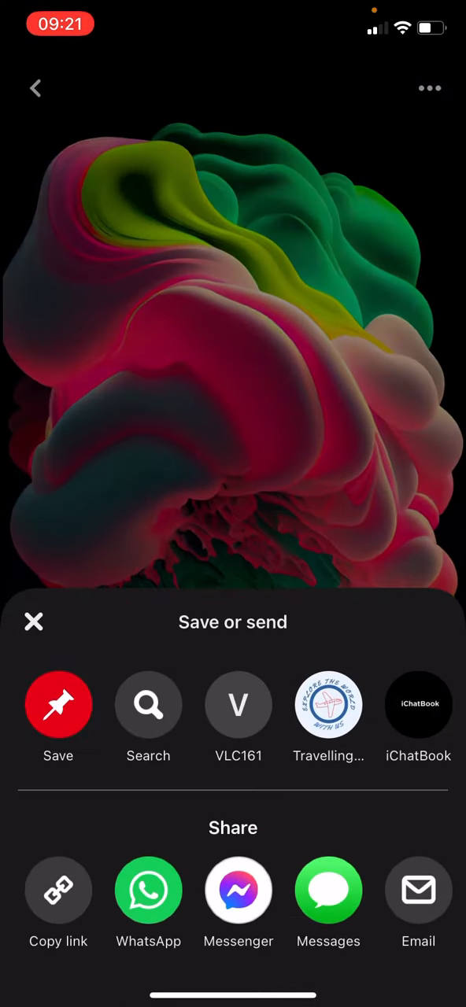
{"action": "left_click", "coordinate": [58, 705]}
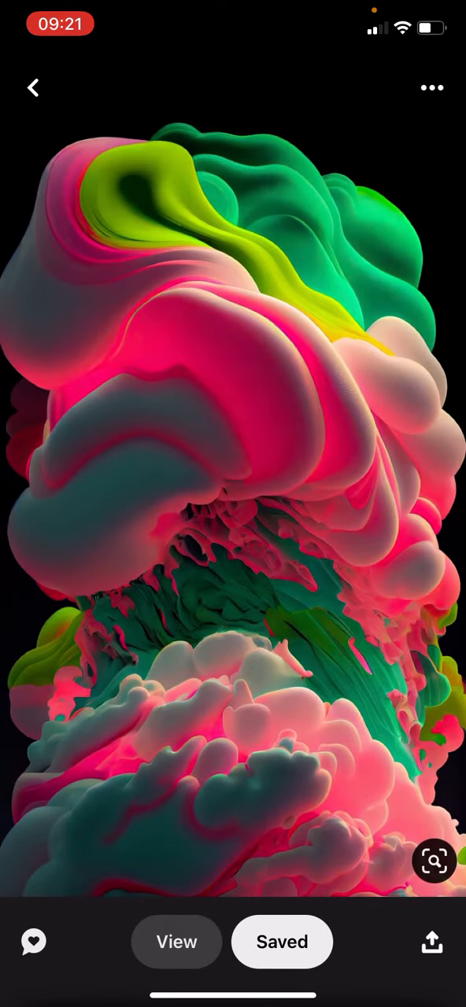